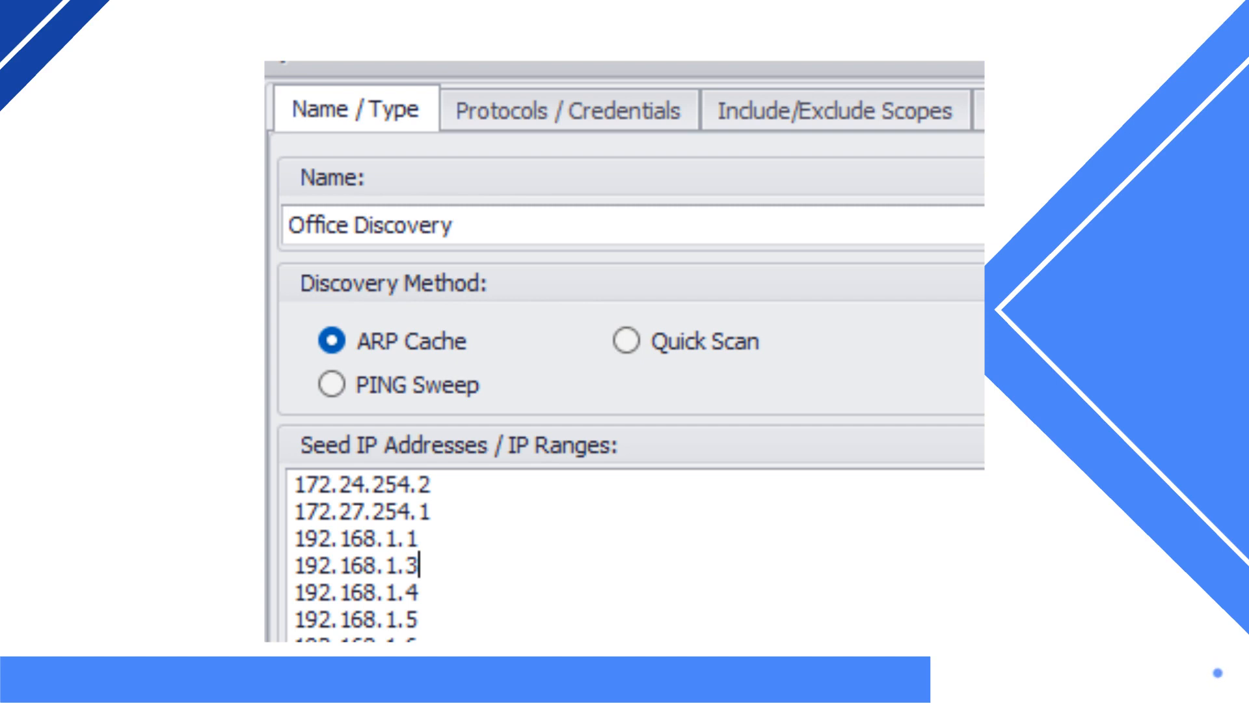
- Set the Office Discovery method to PING Sweep instead of ARP Cache
left_click(628, 341)
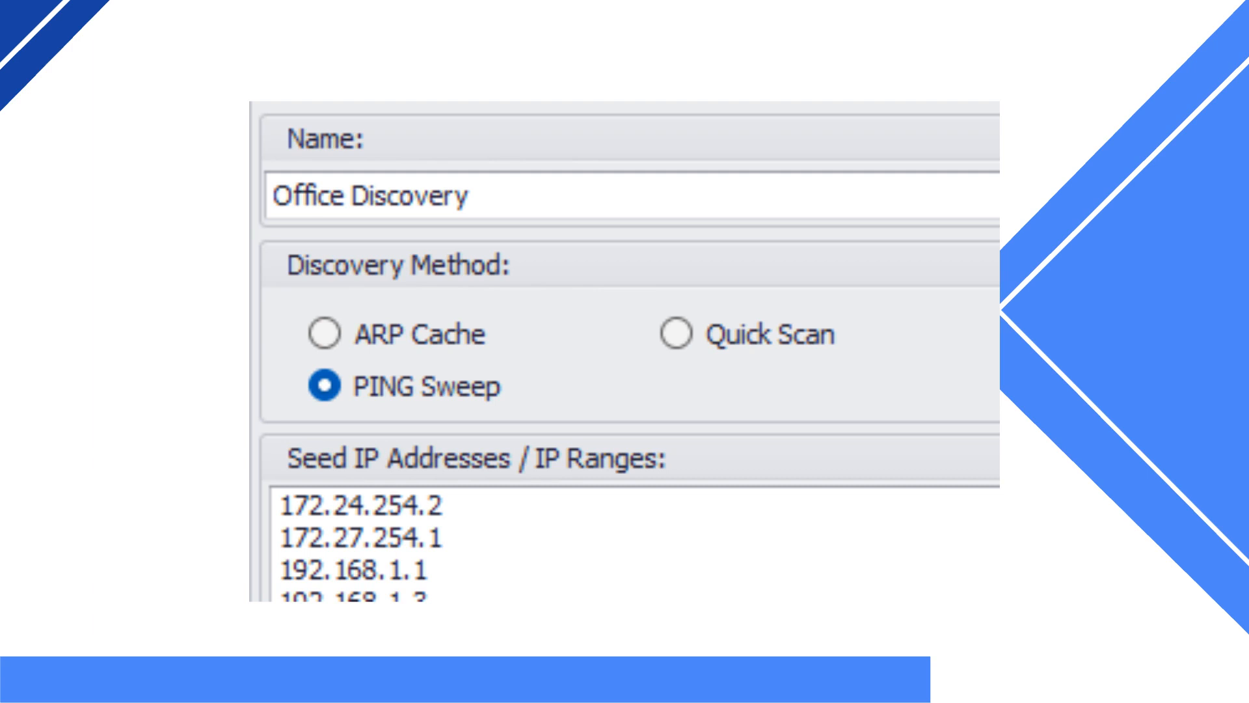
- Switch the Office Discovery method back to ARP Cache
left_click(318, 312)
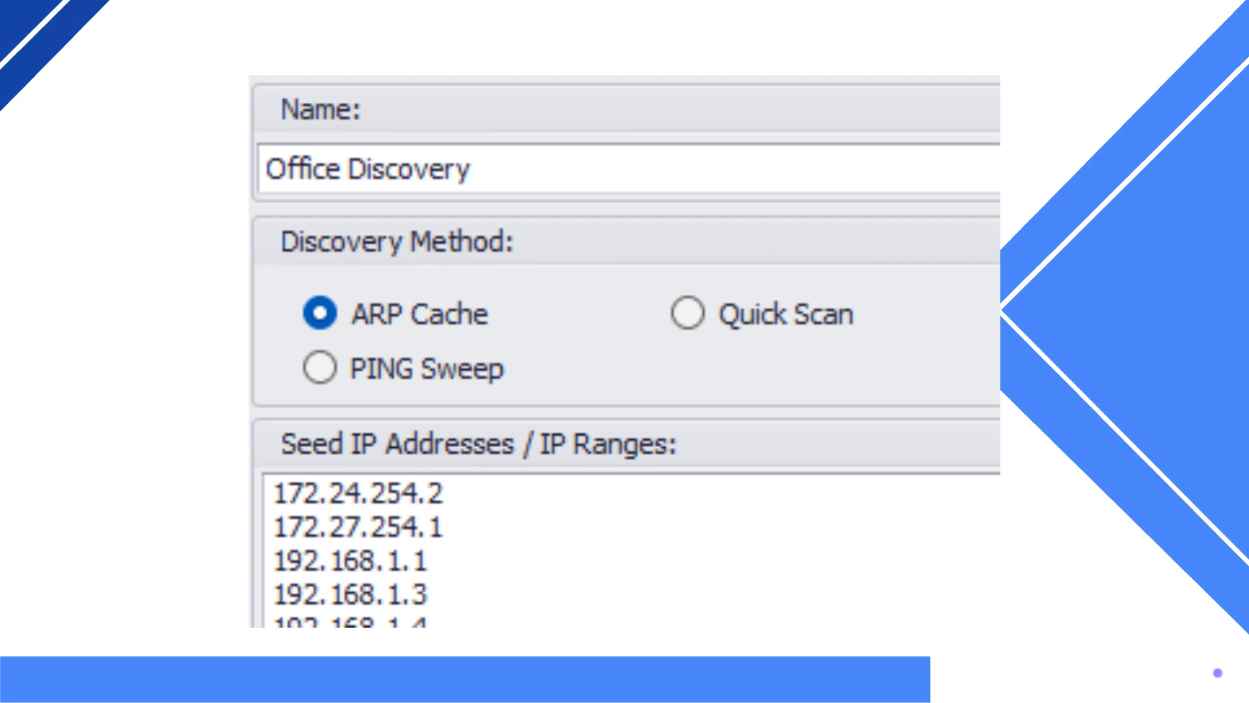
mouse_move(1213, 671)
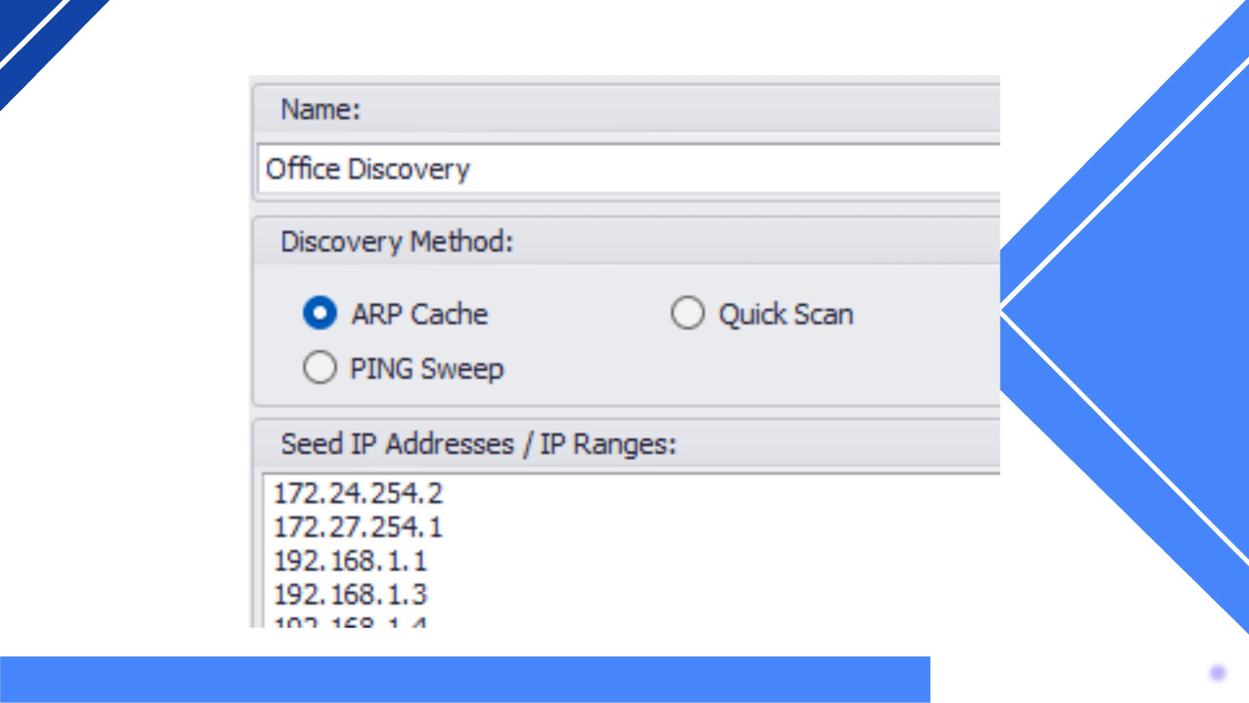